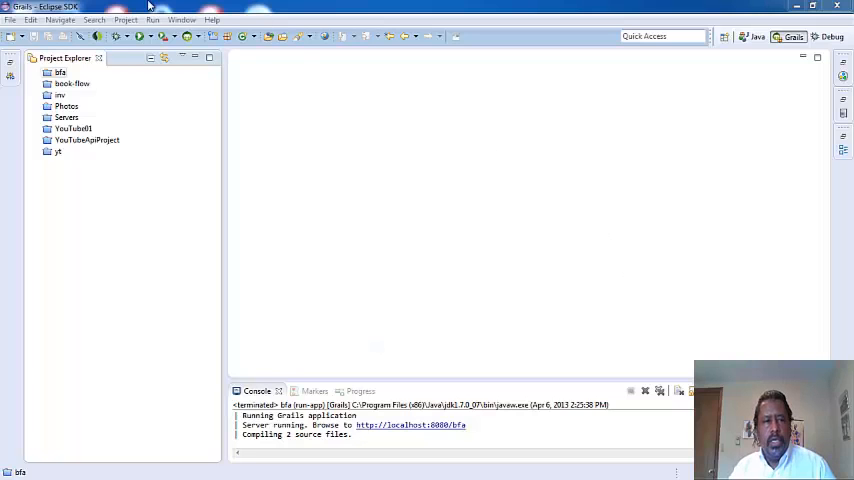
Switch Eclipse to a new workspace folder 'tp' under grails221, replacing 'inv'.
{"action": "left_click", "coordinate": [10, 19]}
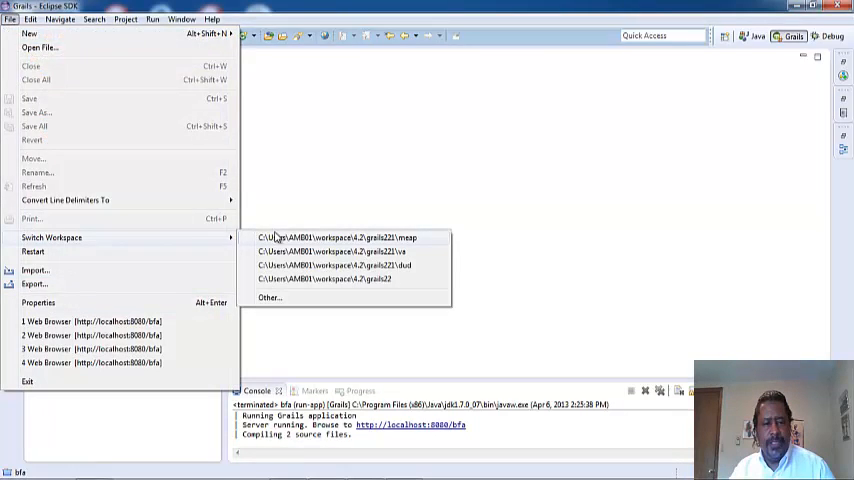
{"action": "left_click", "coordinate": [269, 298]}
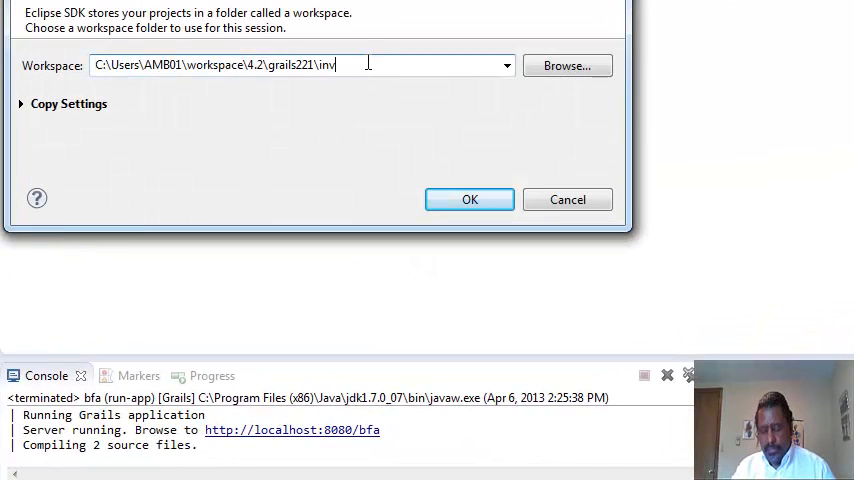
{"action": "key", "text": "BackSpace"}
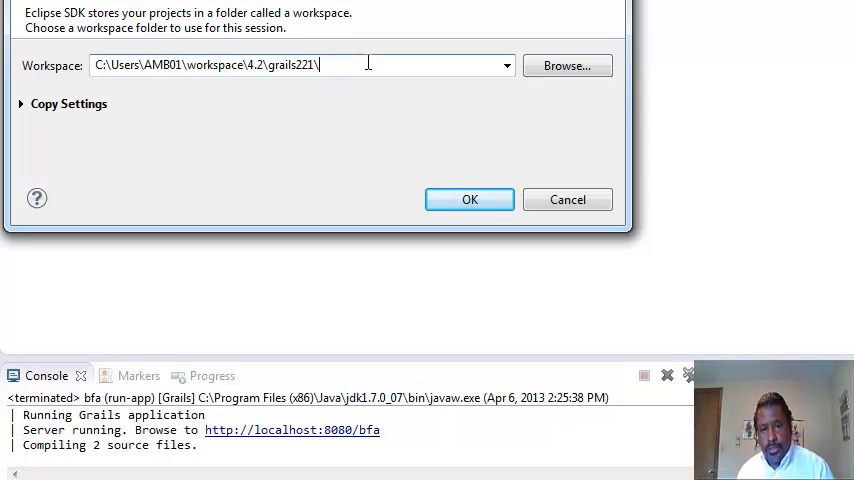
{"action": "type", "text": "t"}
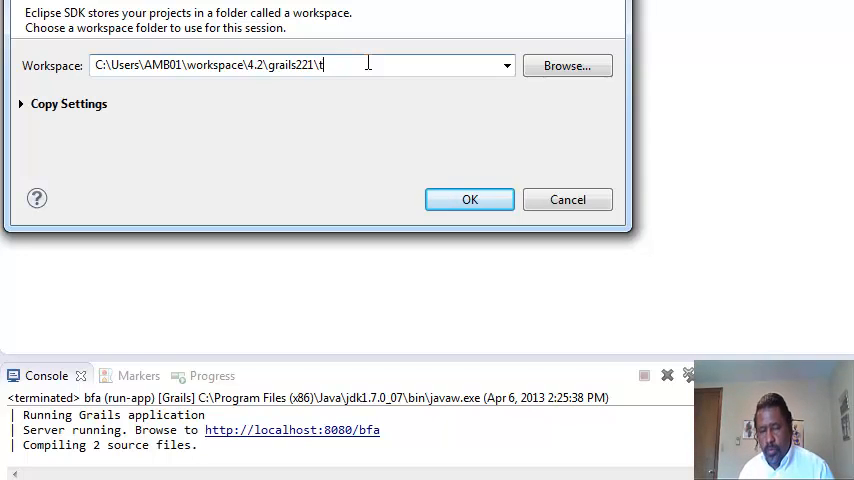
{"action": "type", "text": "p"}
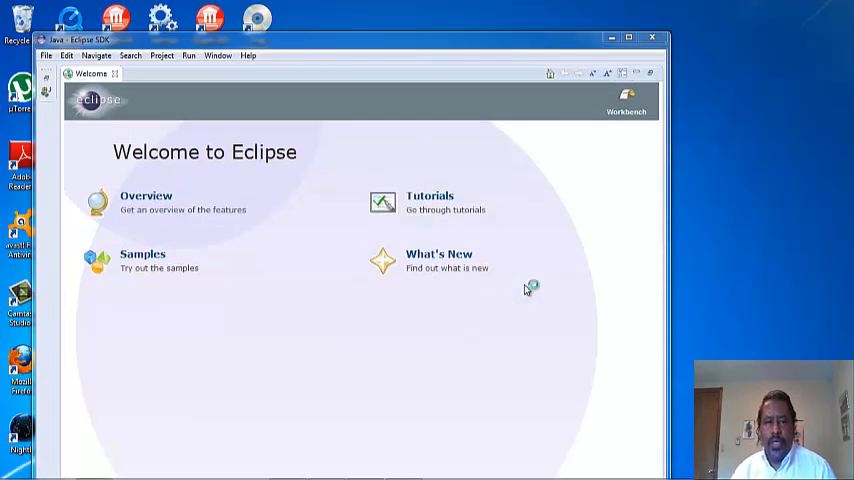
{"action": "mouse_move", "coordinate": [305, 152]}
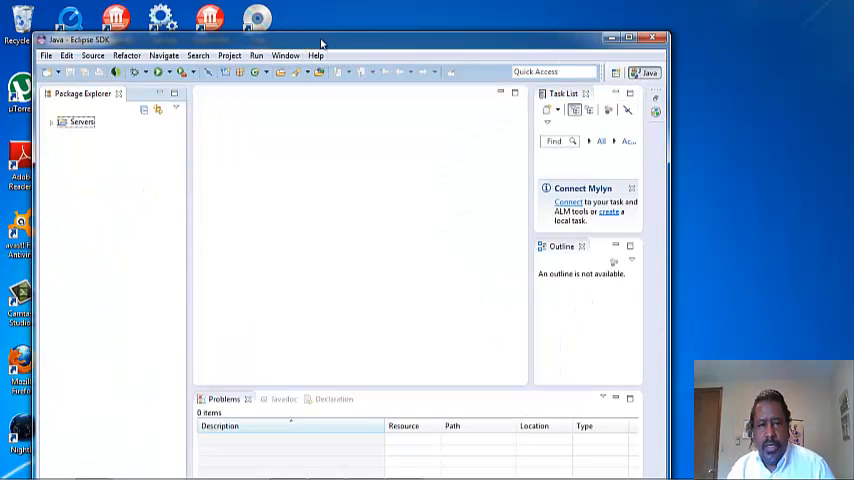
Maximize the empty workbench and open the Window menu.
{"action": "left_click", "coordinate": [627, 38]}
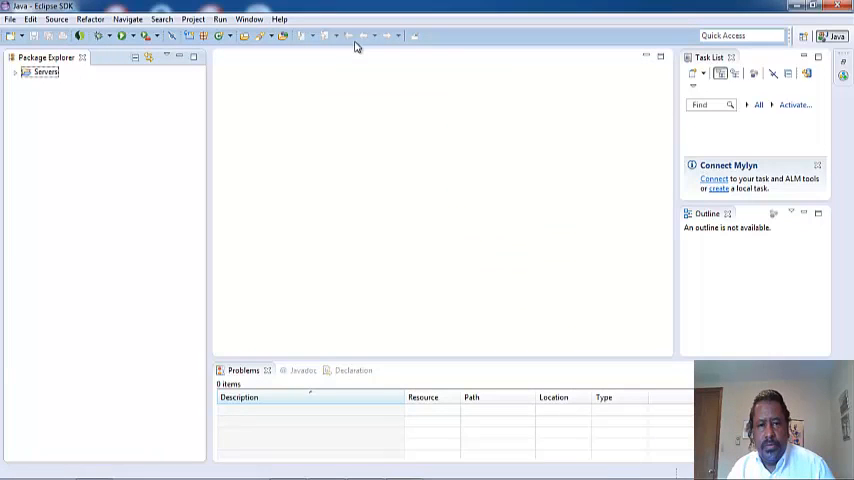
{"action": "left_click", "coordinate": [249, 19]}
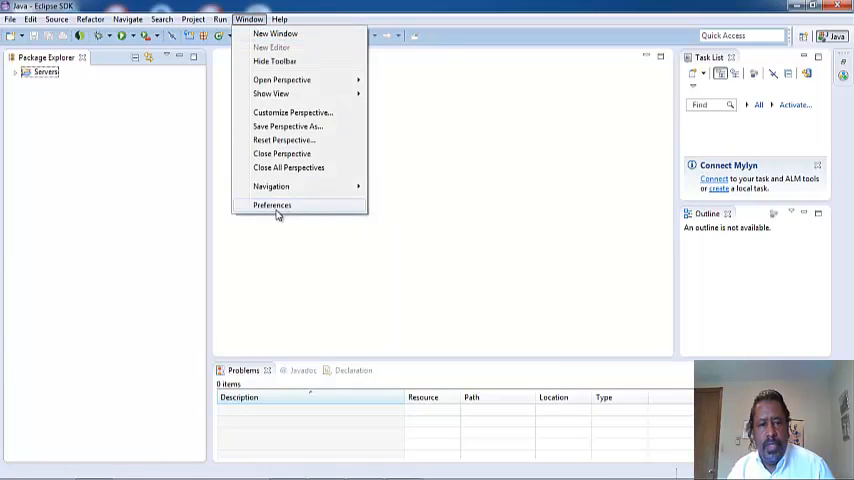
In Preferences, go to Java > Installed JREs and start adding a Standard VM.
{"action": "left_click", "coordinate": [271, 205]}
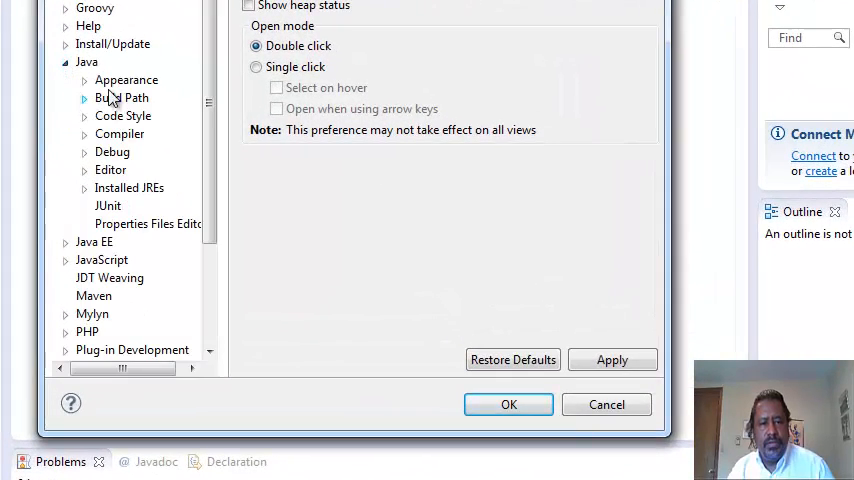
{"action": "left_click", "coordinate": [122, 97]}
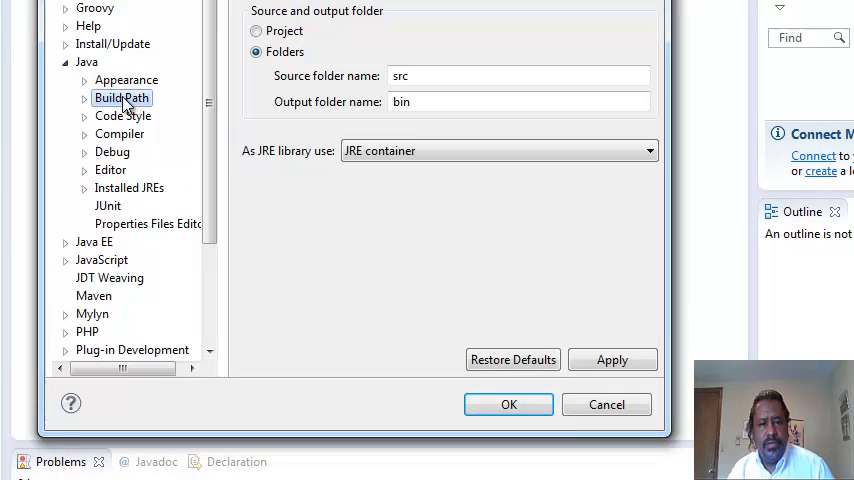
{"action": "mouse_move", "coordinate": [84, 157]}
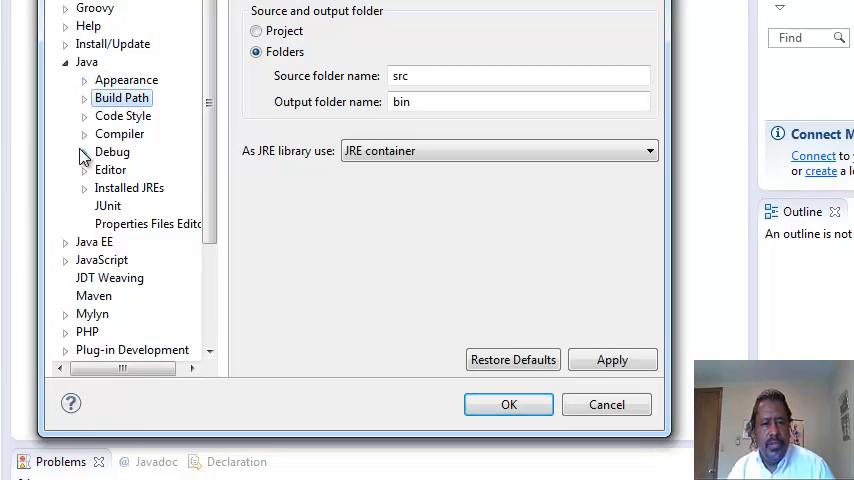
{"action": "left_click", "coordinate": [129, 187]}
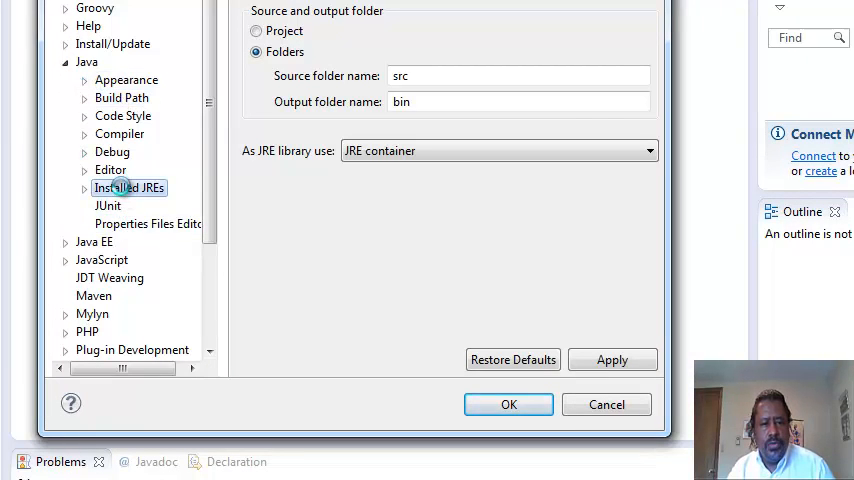
{"action": "left_click", "coordinate": [129, 187]}
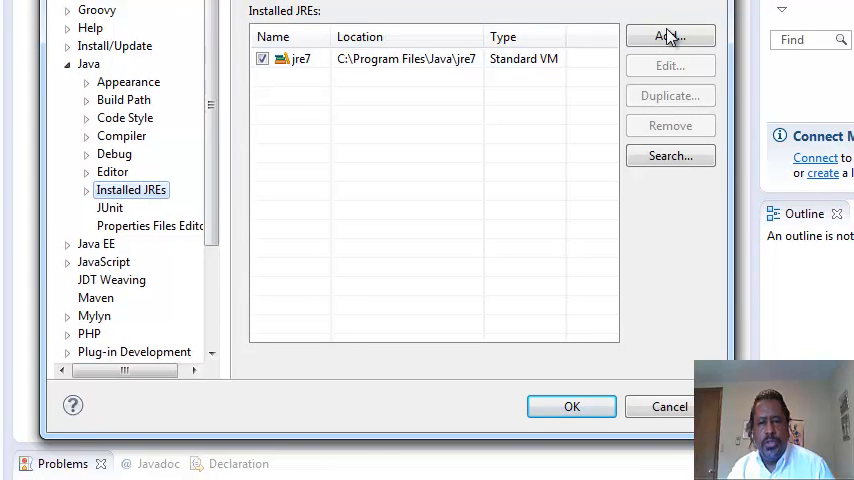
{"action": "left_click", "coordinate": [668, 37]}
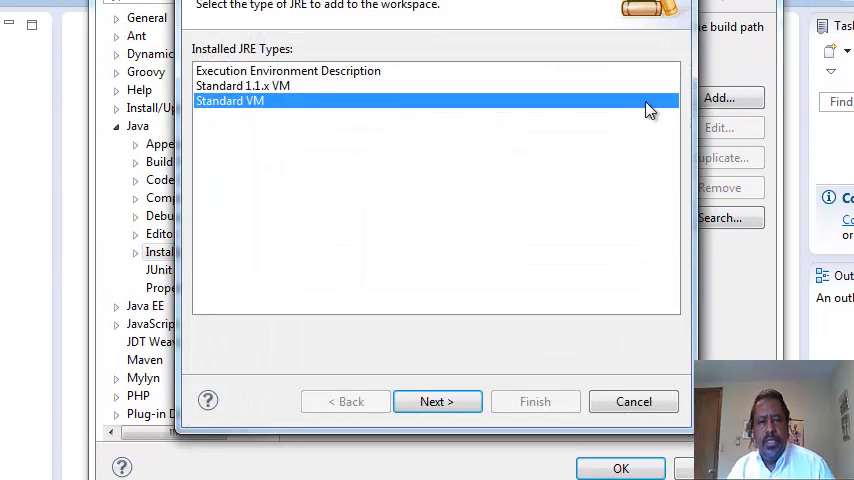
Browse for the JRE home directory under Program Files (x86) > Java.
{"action": "left_click", "coordinate": [437, 401]}
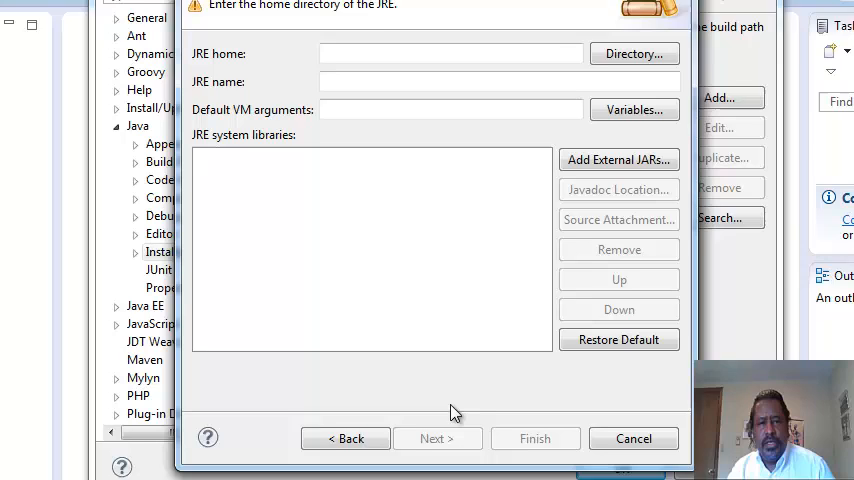
{"action": "left_click", "coordinate": [634, 53]}
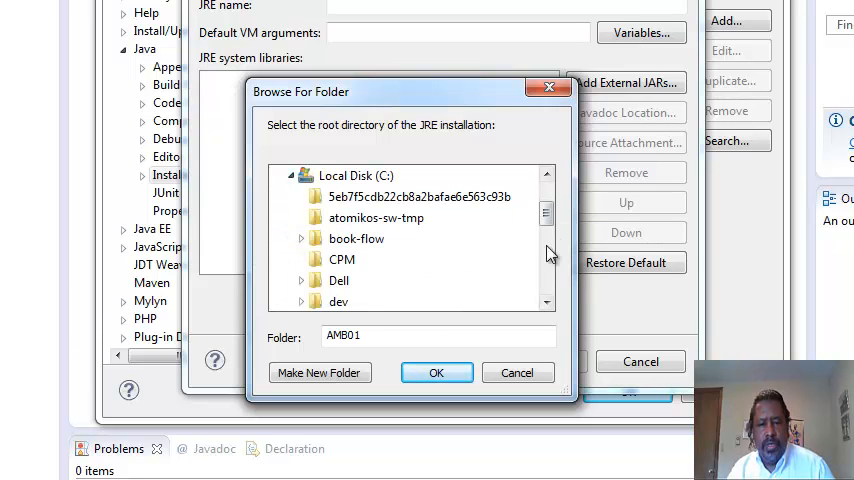
{"action": "scroll", "scroll_direction": "down", "scroll_amount": 3}
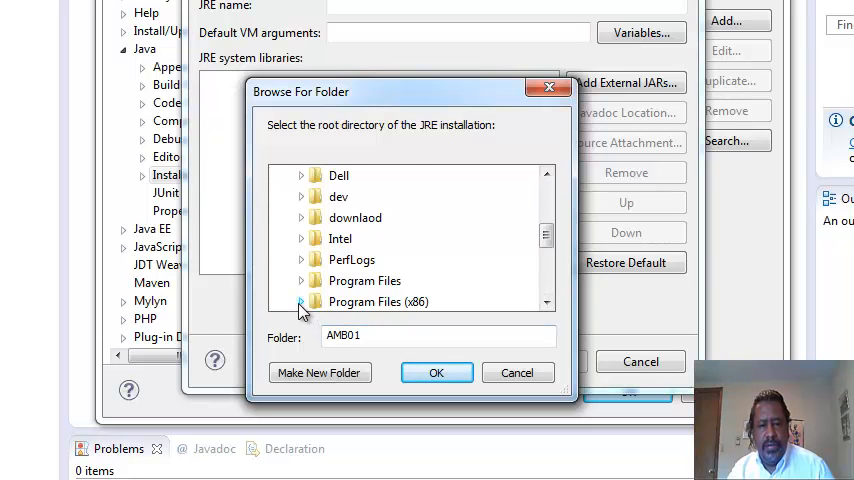
{"action": "left_click", "coordinate": [302, 301]}
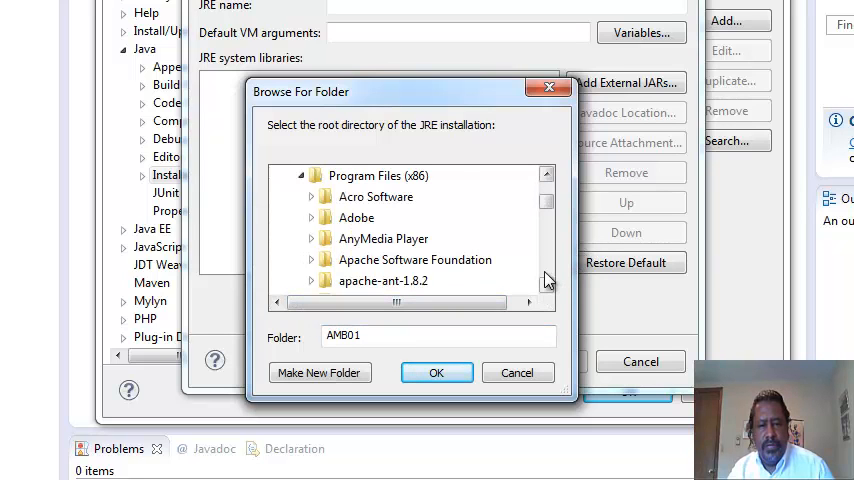
{"action": "scroll", "scroll_direction": "down", "scroll_amount": 3}
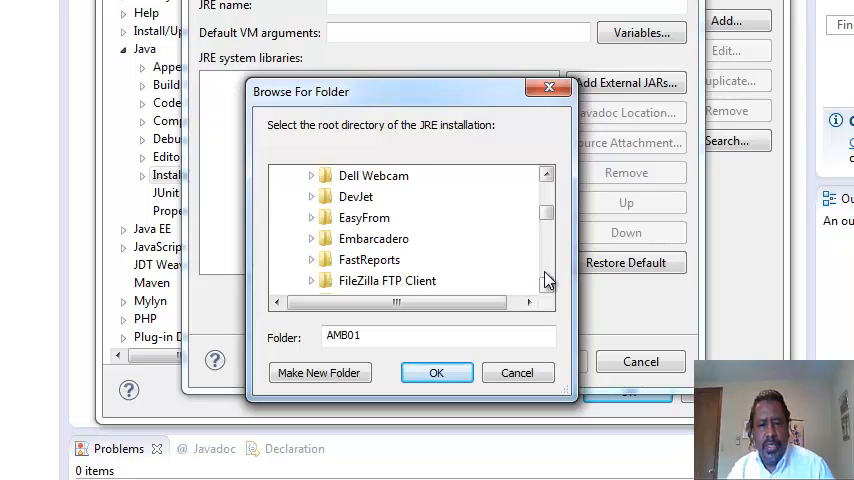
{"action": "scroll", "scroll_direction": "down", "scroll_amount": 3}
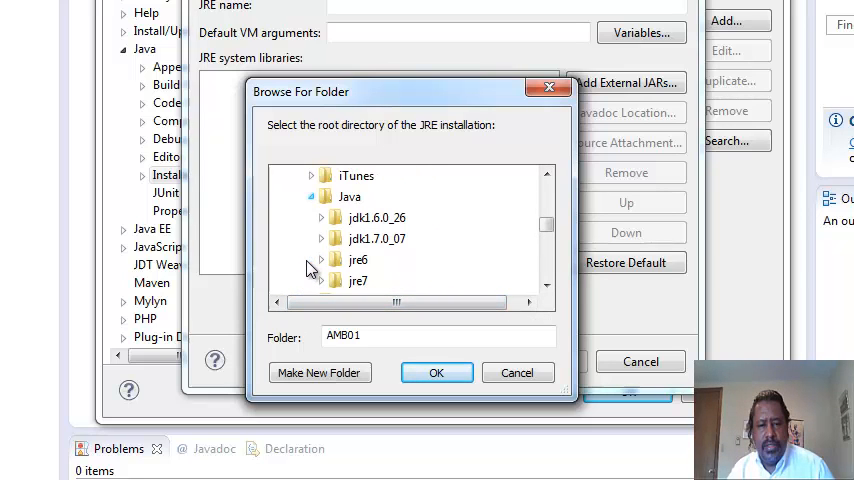
{"action": "mouse_move", "coordinate": [376, 217]}
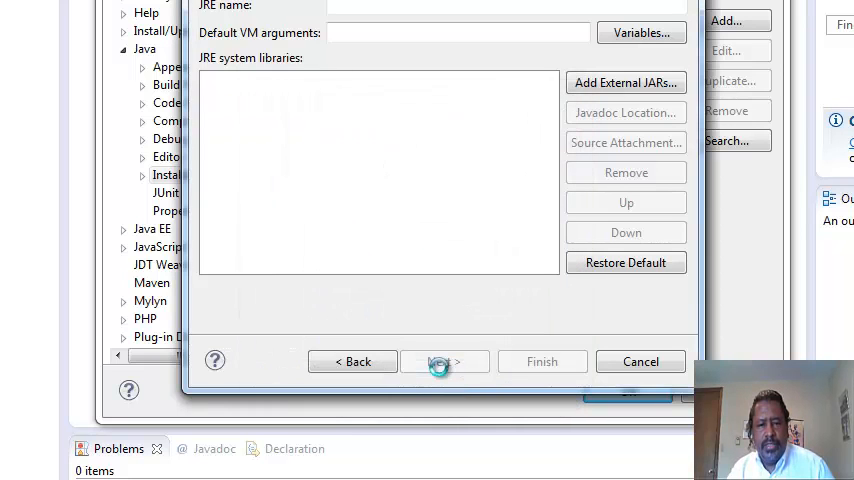
Finish adding jdk1.7.0_07, check it as default JRE, and close Preferences.
{"action": "left_click", "coordinate": [444, 361]}
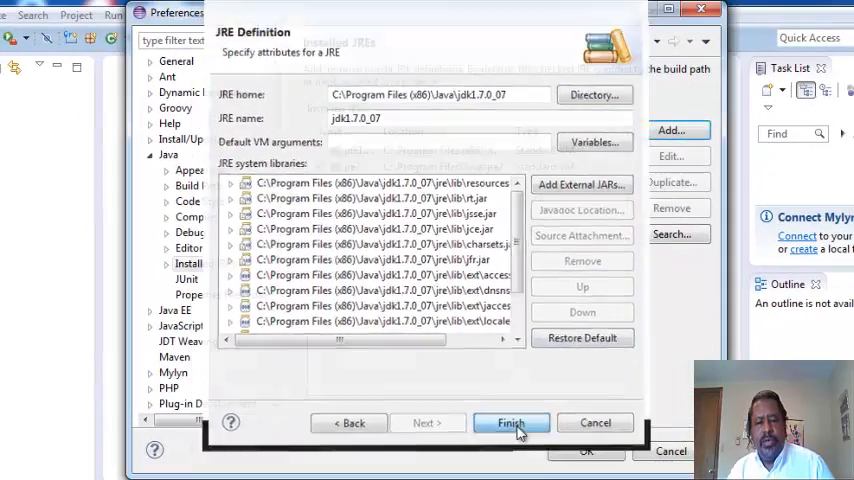
{"action": "left_click", "coordinate": [510, 422]}
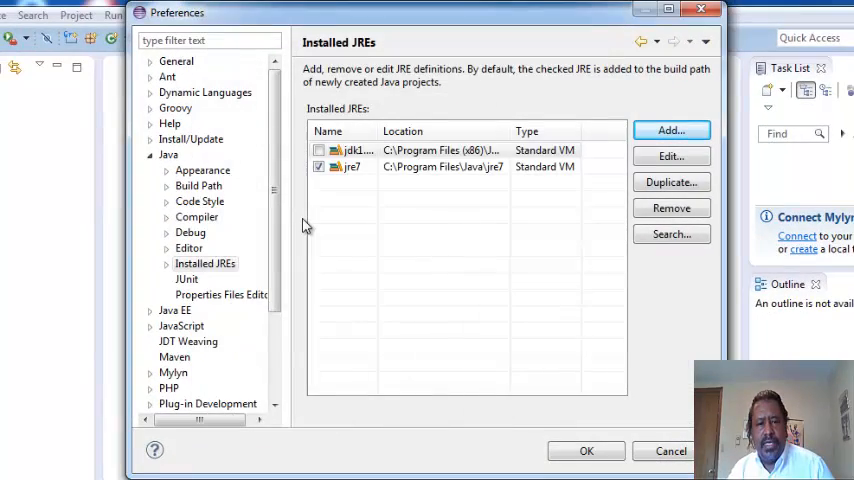
{"action": "left_click", "coordinate": [355, 150]}
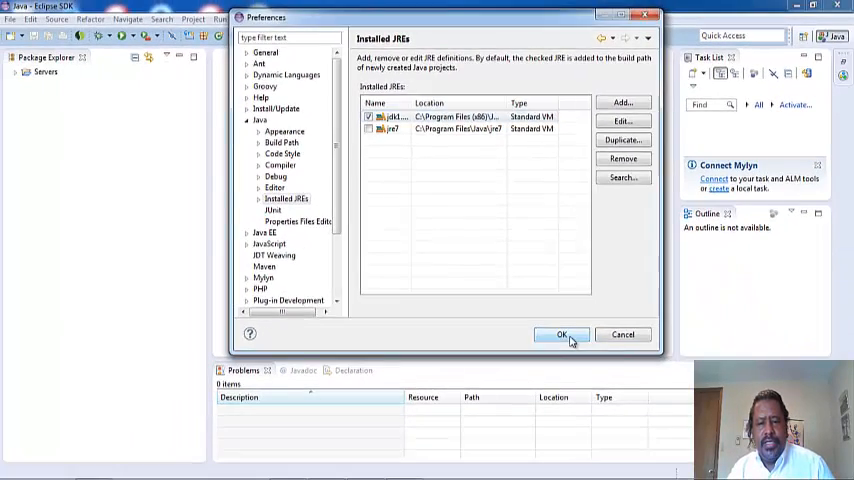
{"action": "left_click", "coordinate": [561, 334]}
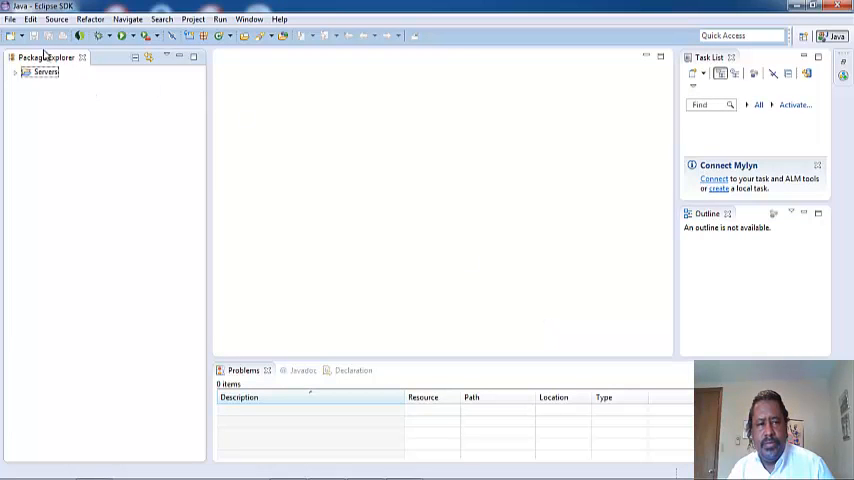
Open the Grails perspective, then the File > New submenu.
{"action": "left_click", "coordinate": [16, 31]}
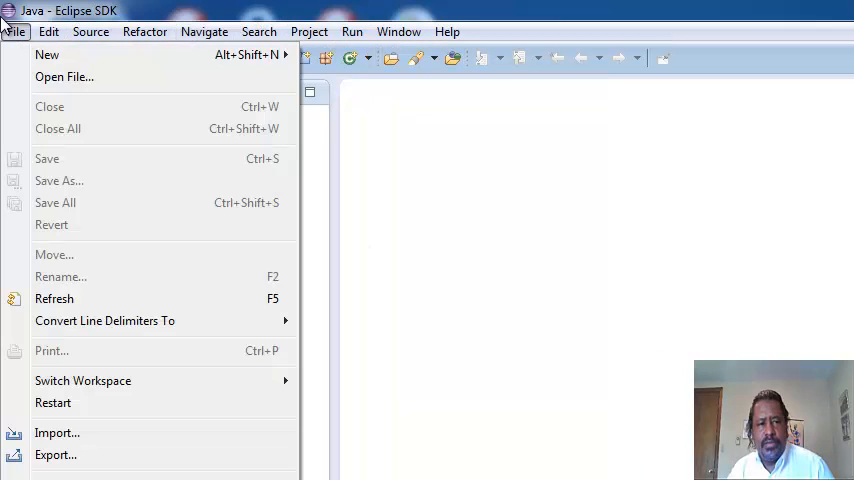
{"action": "left_click", "coordinate": [398, 31]}
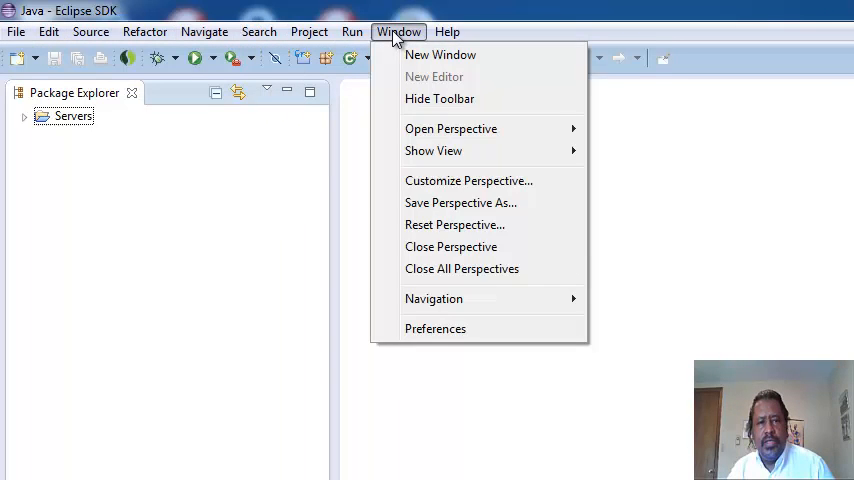
{"action": "mouse_move", "coordinate": [451, 128]}
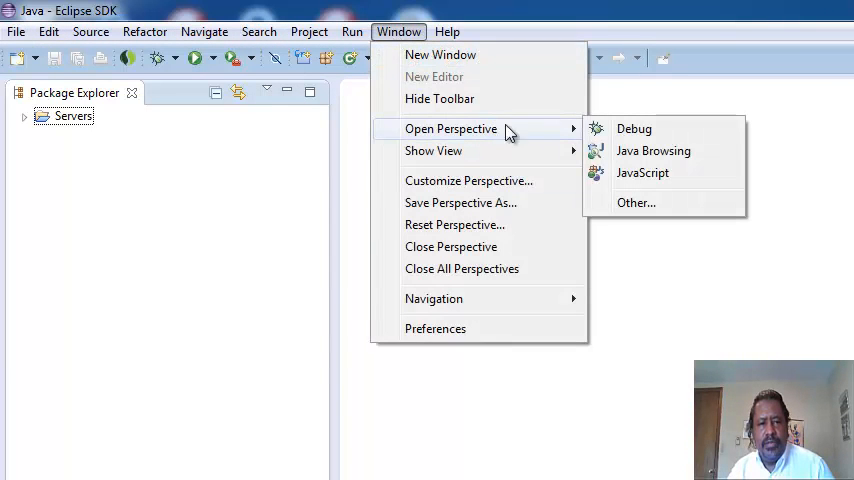
{"action": "left_click", "coordinate": [636, 202]}
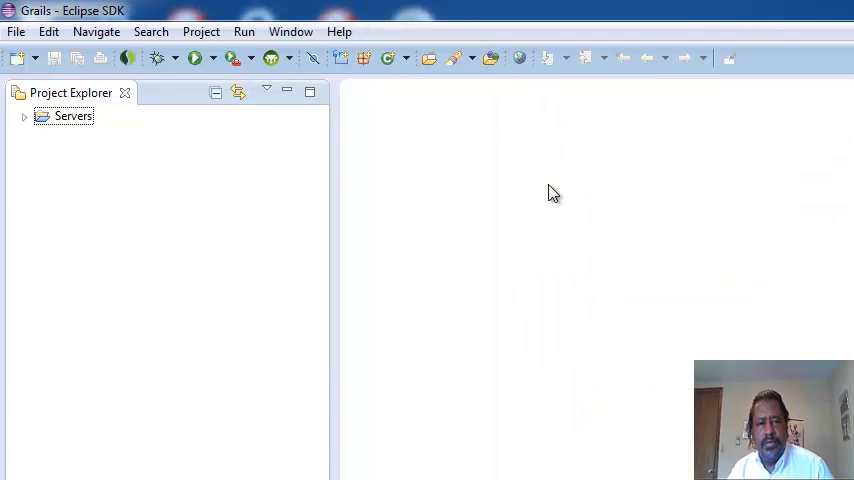
{"action": "left_click", "coordinate": [16, 31]}
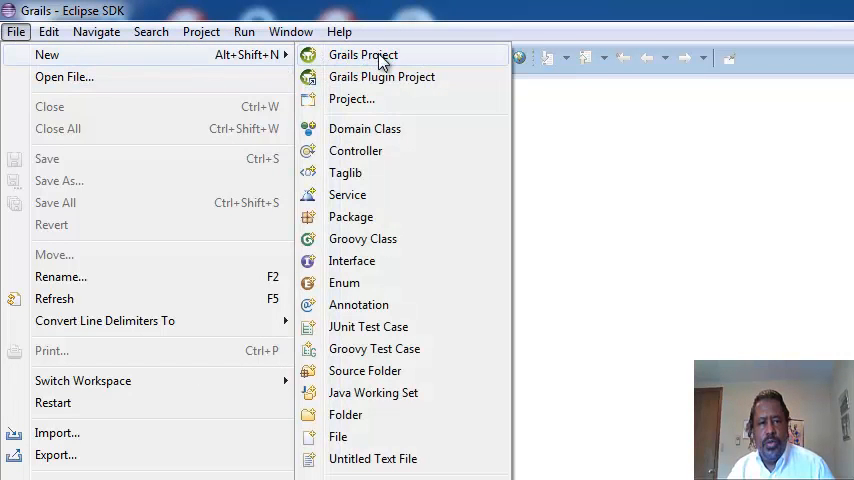
Start a Grails Project and choose a project-specific Grails installation.
{"action": "left_click", "coordinate": [363, 55]}
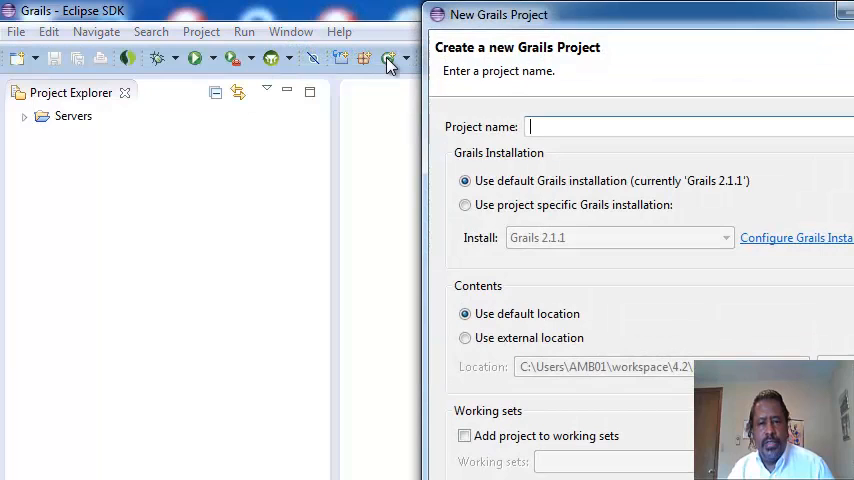
{"action": "mouse_move", "coordinate": [643, 185]}
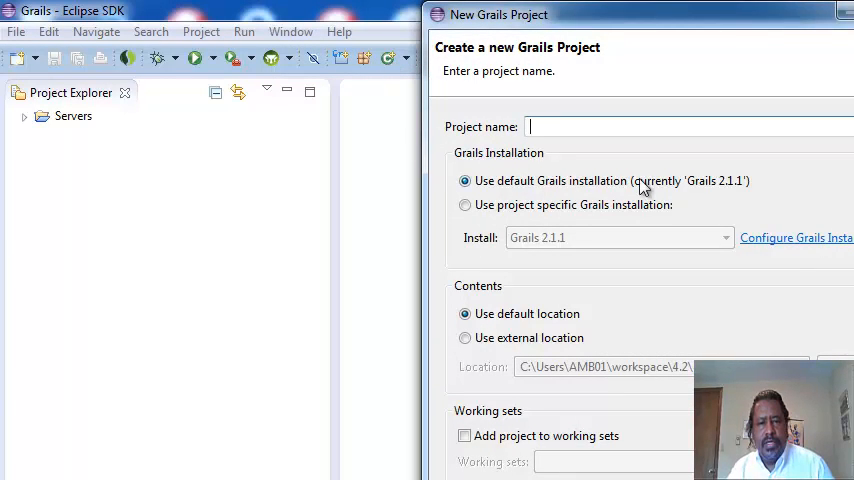
{"action": "mouse_move", "coordinate": [703, 213]}
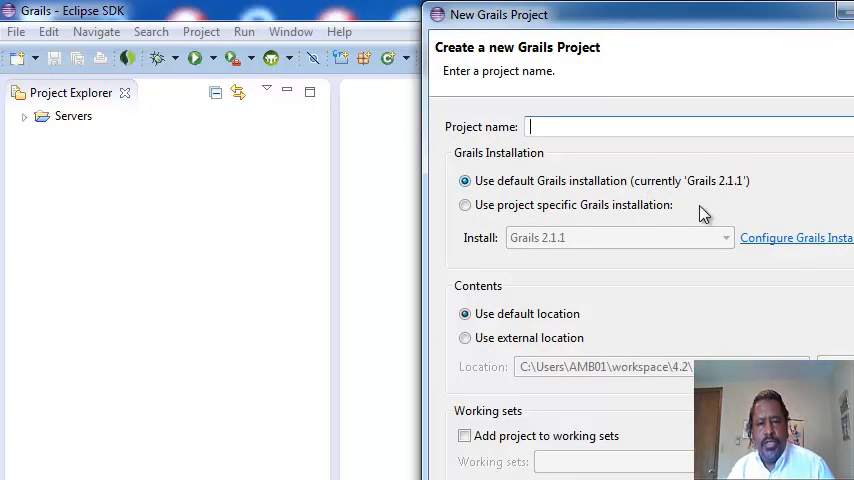
{"action": "left_click", "coordinate": [464, 205]}
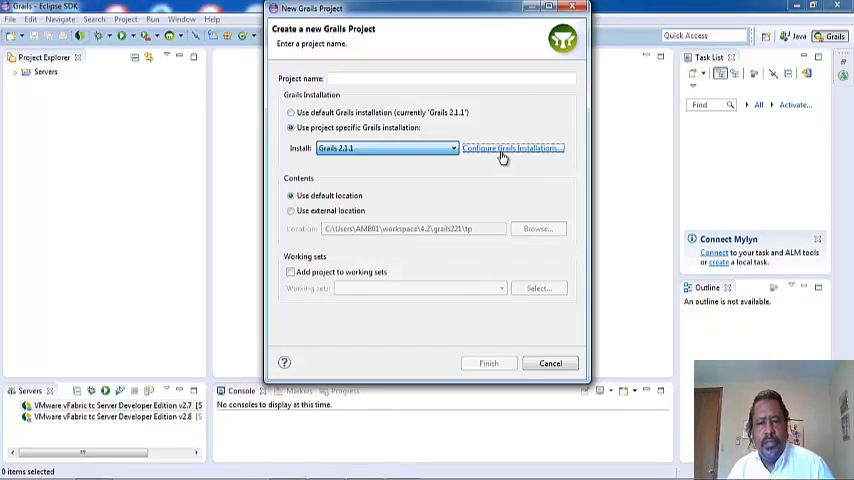
Add the grails-2.2.1 home folder from drive C: as a new Grails installation.
{"action": "left_click", "coordinate": [512, 148]}
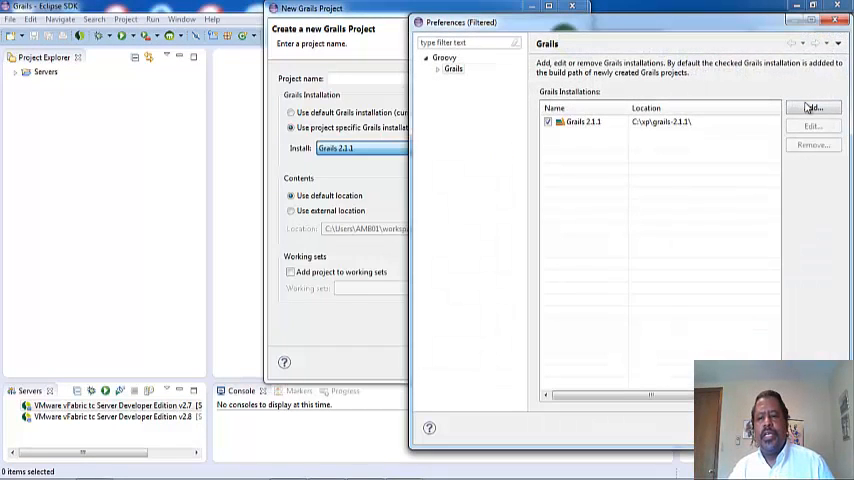
{"action": "left_click", "coordinate": [812, 107]}
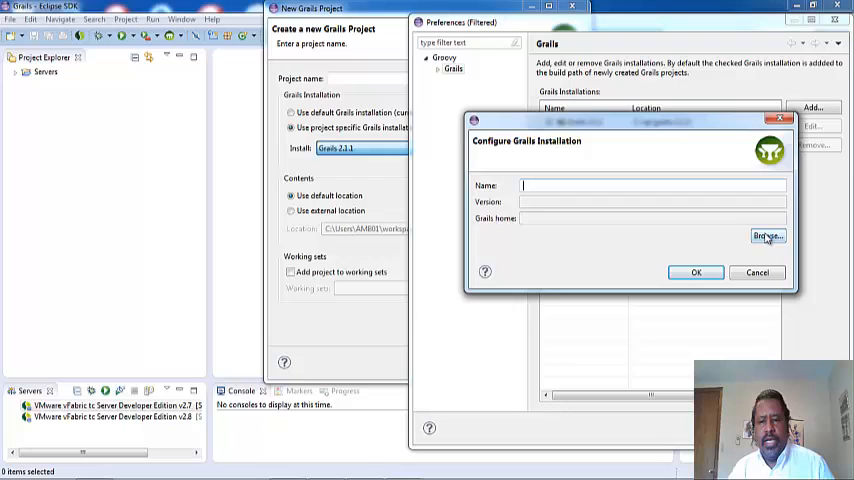
{"action": "left_click", "coordinate": [768, 236]}
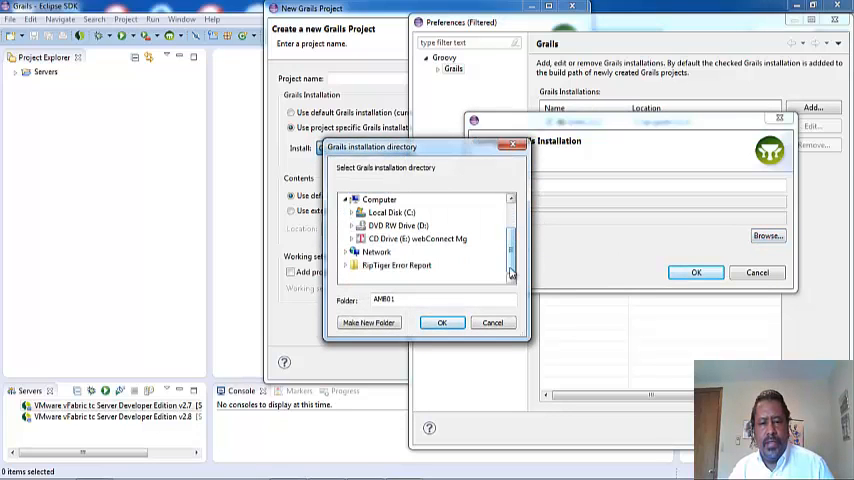
{"action": "left_click", "coordinate": [360, 199]}
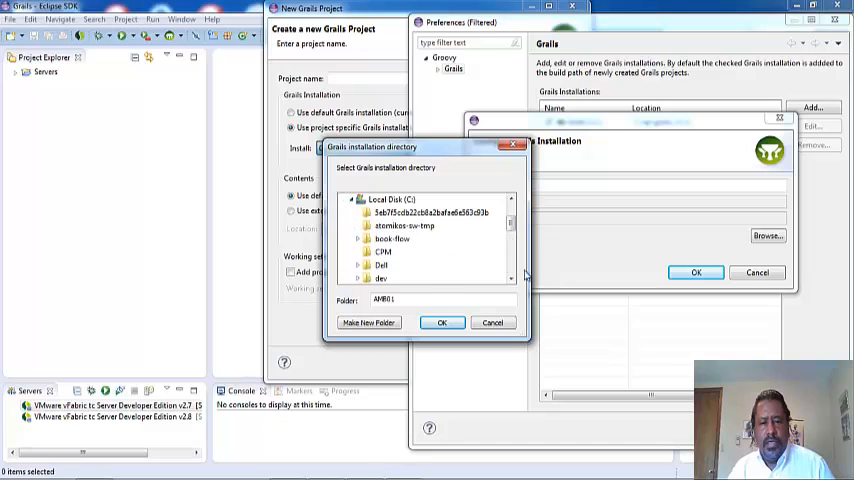
{"action": "scroll", "scroll_direction": "down", "scroll_amount": 3}
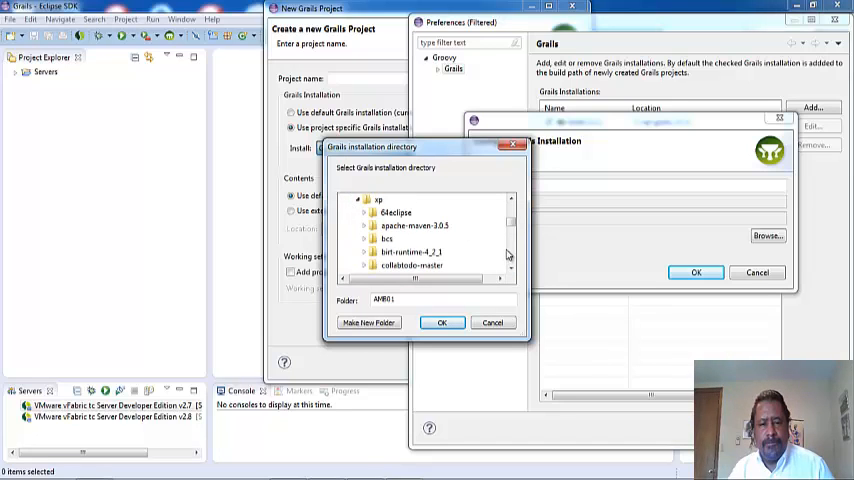
{"action": "scroll", "scroll_direction": "down", "scroll_amount": 3}
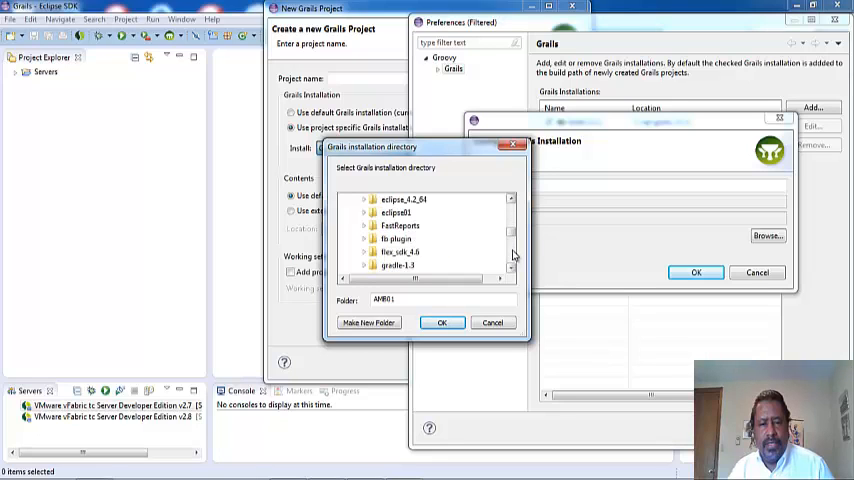
{"action": "scroll", "scroll_direction": "down", "scroll_amount": 3}
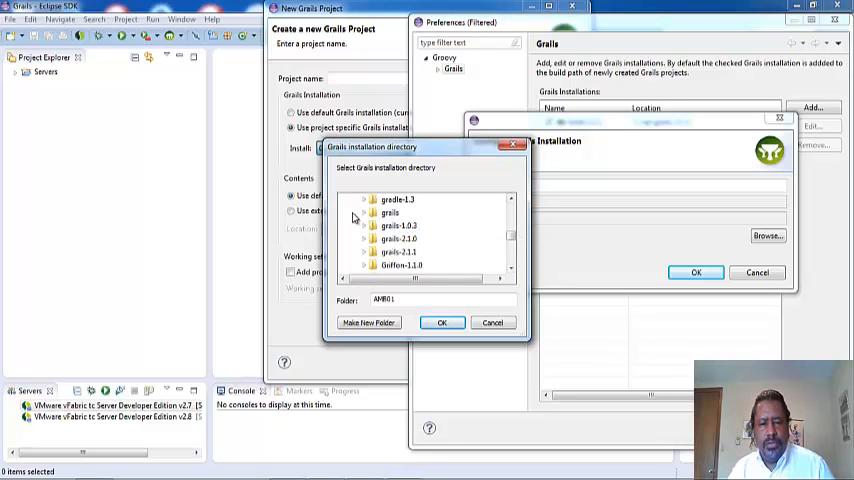
{"action": "scroll", "scroll_direction": "down", "scroll_amount": 3}
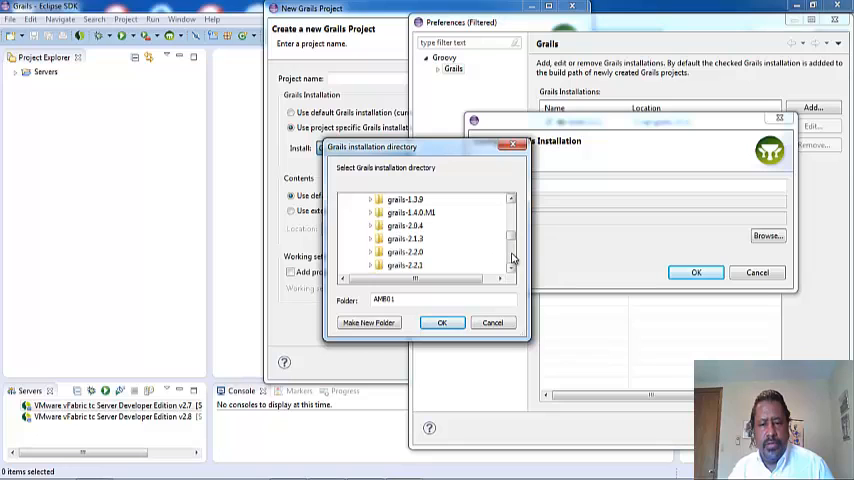
{"action": "scroll", "scroll_direction": "down", "scroll_amount": 3}
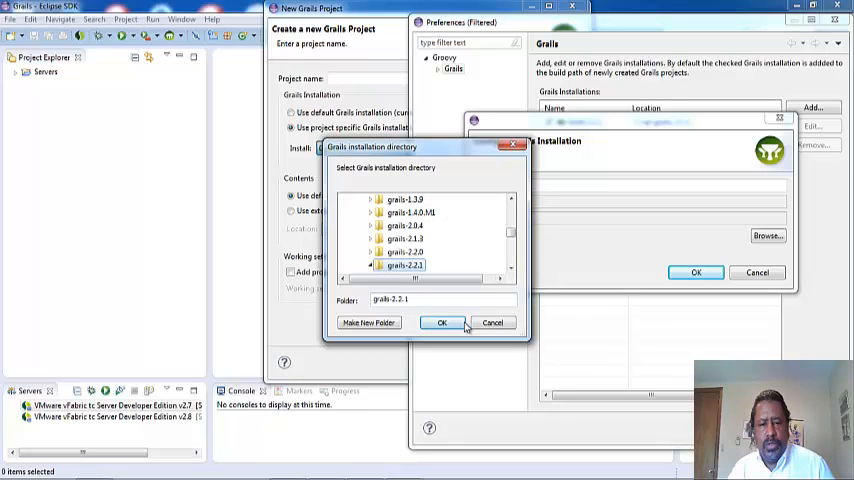
{"action": "left_click", "coordinate": [441, 322]}
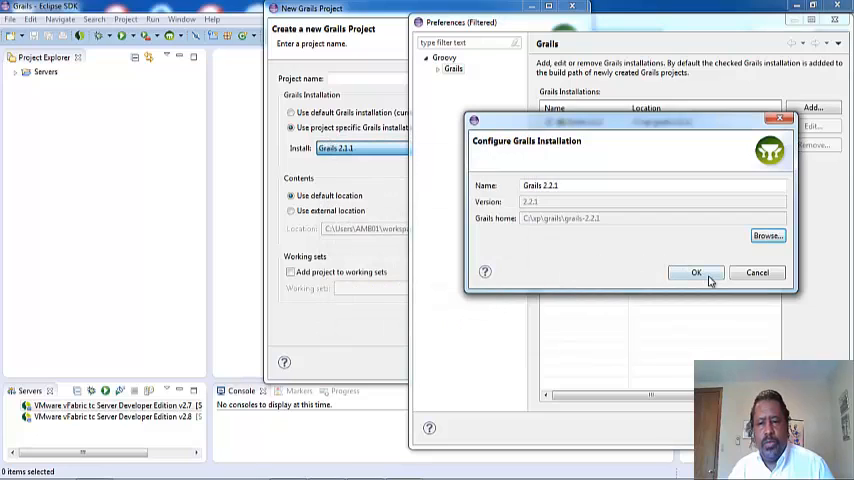
{"action": "left_click", "coordinate": [696, 272]}
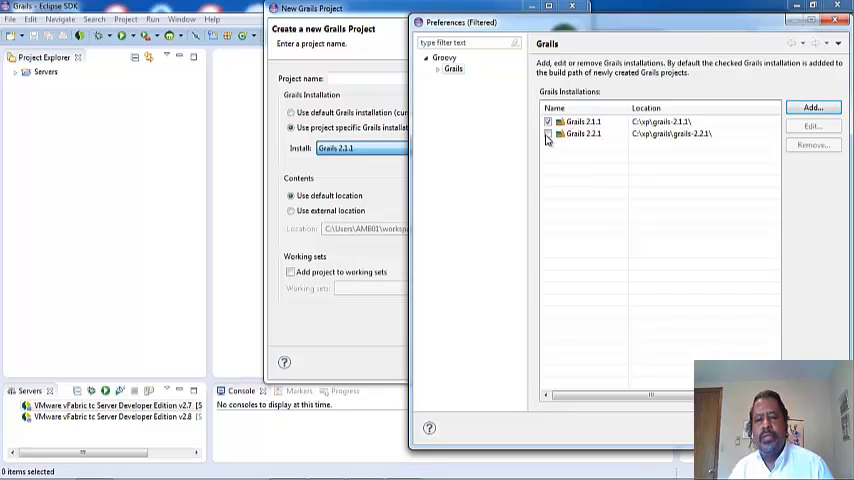
Make Grails 2.2.1 the default and create the Grails project 'tp'.
{"action": "left_click", "coordinate": [548, 134]}
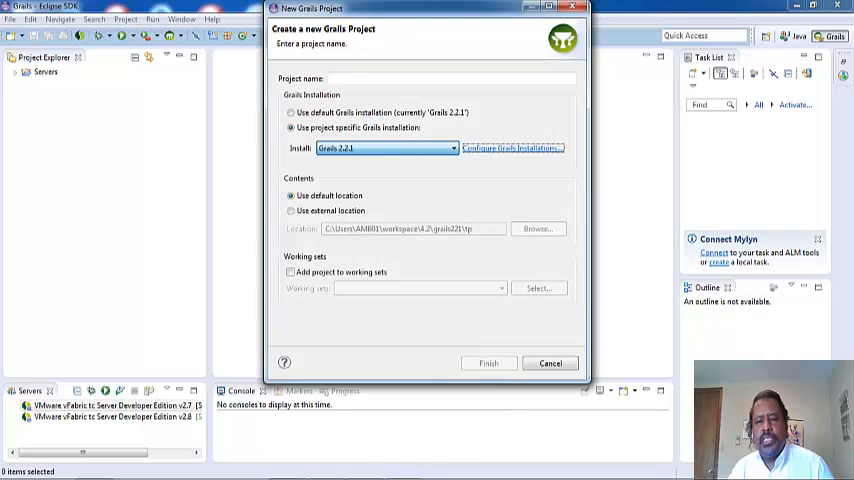
{"action": "mouse_move", "coordinate": [508, 342]}
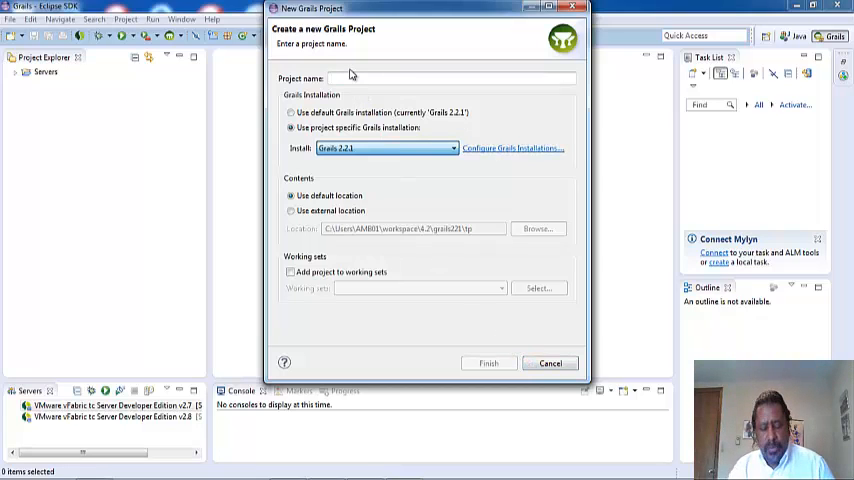
{"action": "type", "text": "tp"}
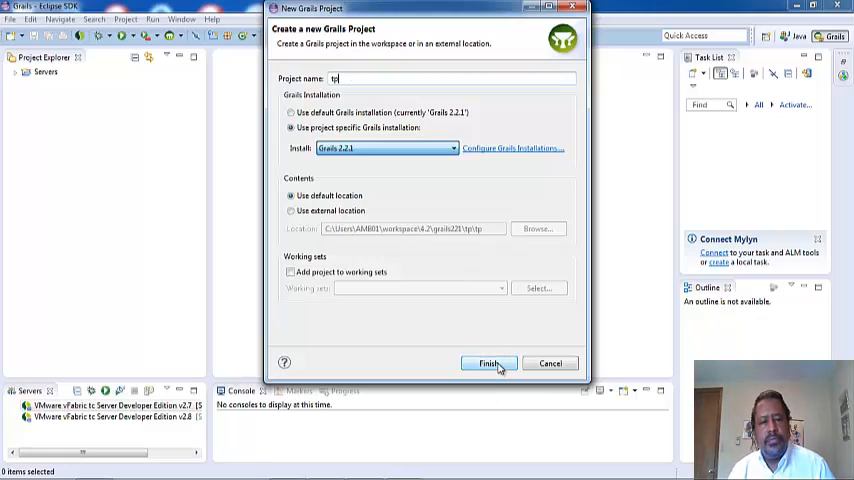
{"action": "left_click", "coordinate": [488, 363]}
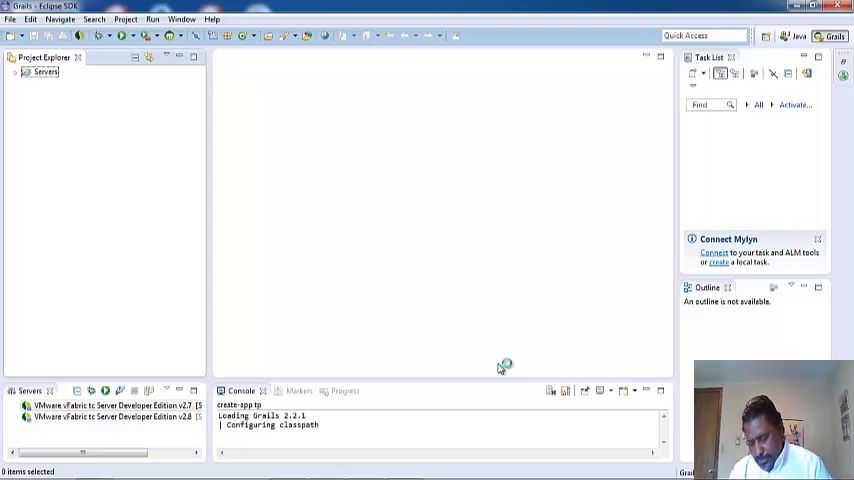
Expand the tp project in Project Explorer to view its folders.
{"action": "left_click", "coordinate": [25, 84]}
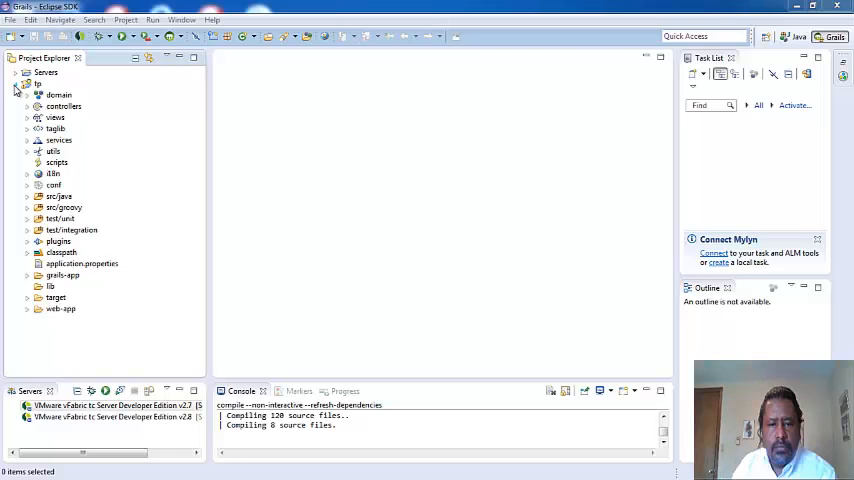
{"action": "left_click", "coordinate": [25, 83]}
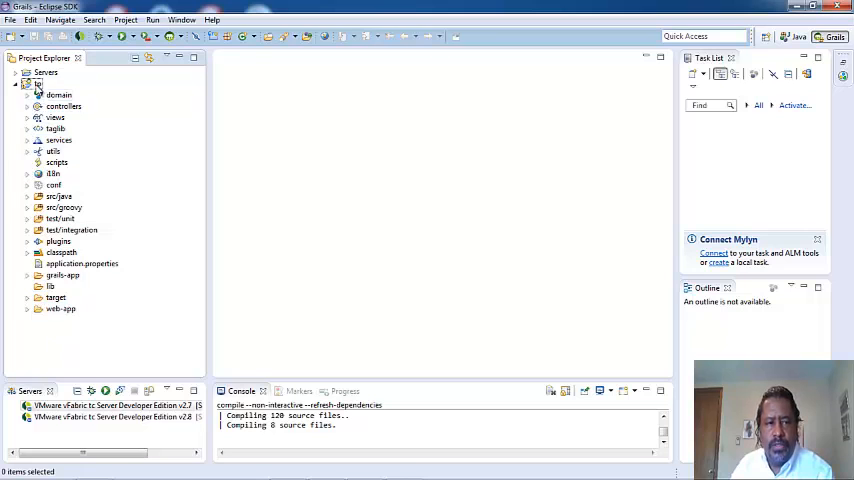
Run the tp project with the Grails run-app command from its context menu.
{"action": "right_click", "coordinate": [38, 84]}
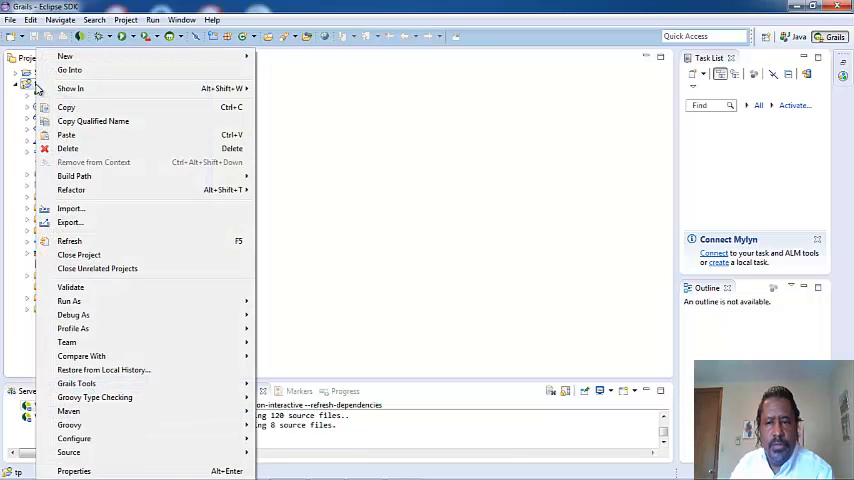
{"action": "mouse_move", "coordinate": [70, 301]}
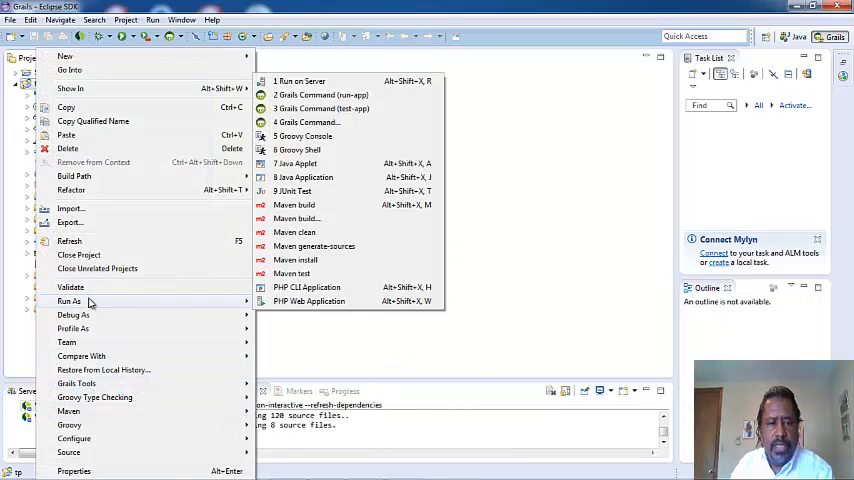
{"action": "mouse_move", "coordinate": [312, 195]}
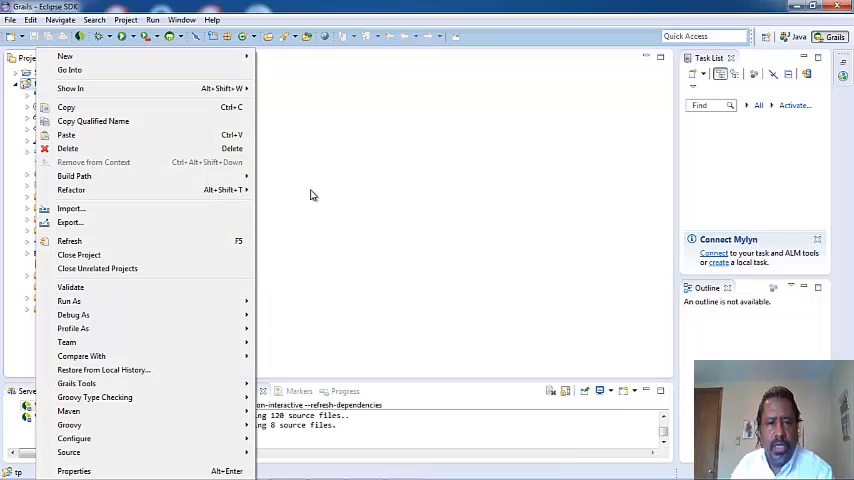
{"action": "mouse_move", "coordinate": [347, 158]}
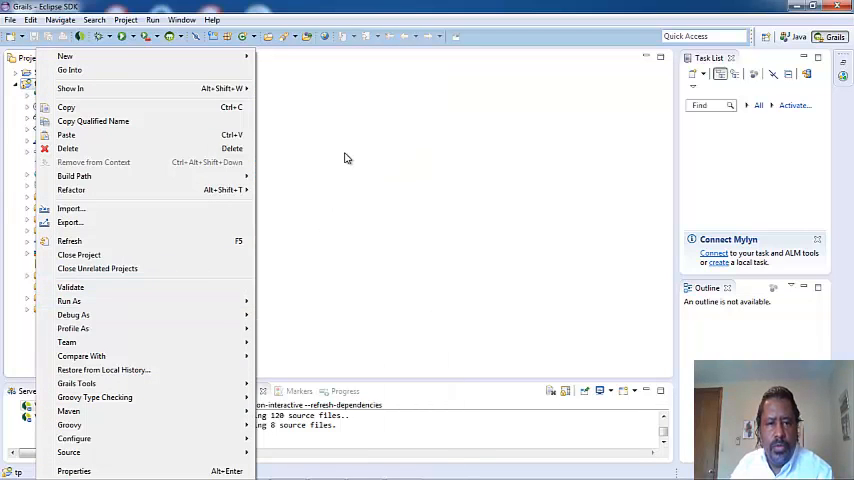
{"action": "left_click", "coordinate": [69, 301]}
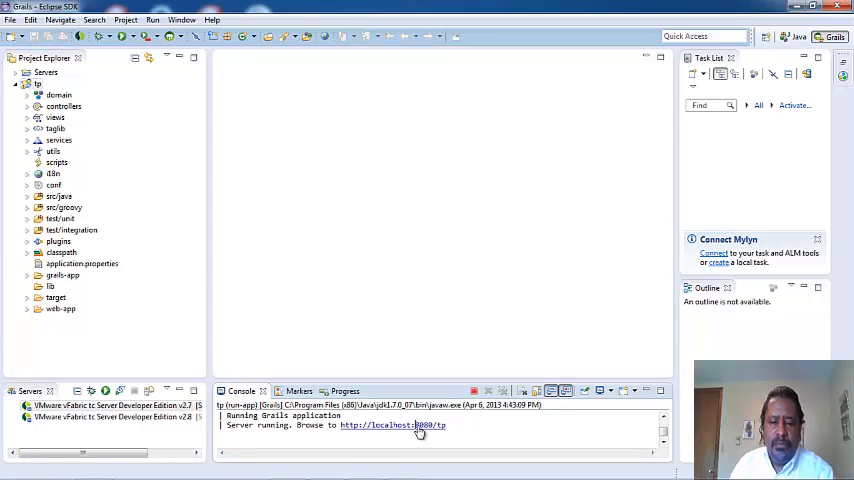
{"action": "left_click", "coordinate": [391, 425]}
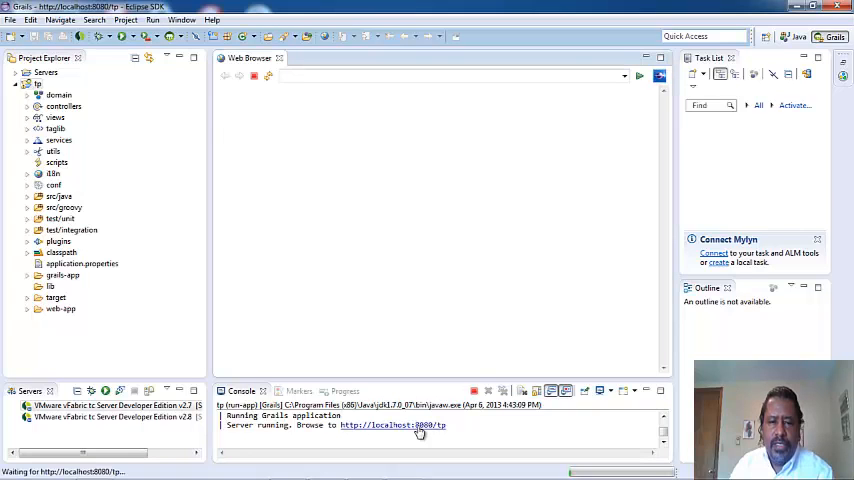
{"action": "left_click", "coordinate": [391, 425]}
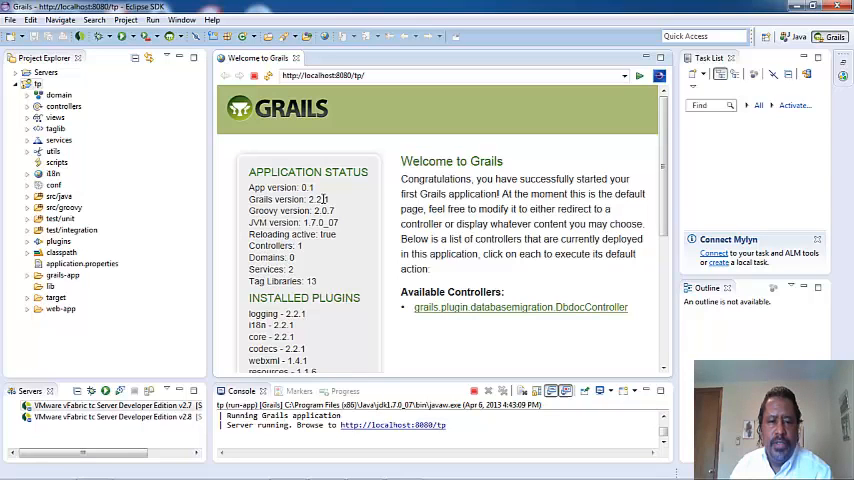
{"action": "mouse_move", "coordinate": [344, 204]}
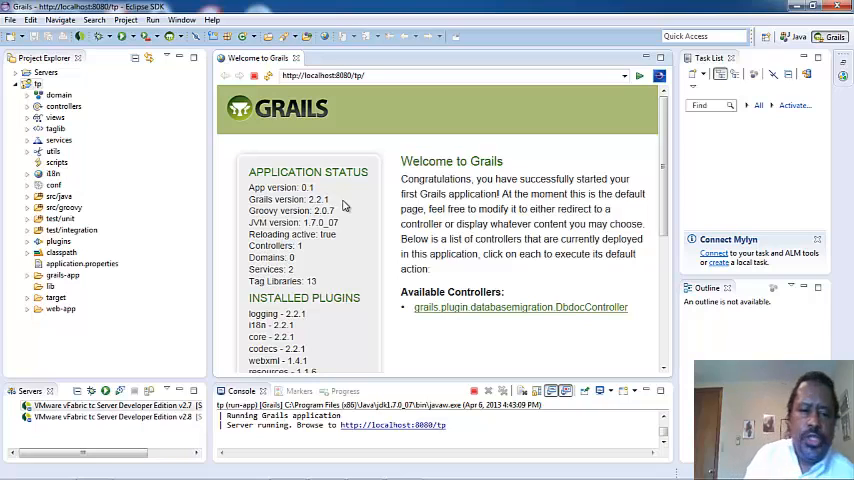
{"action": "mouse_move", "coordinate": [300, 247]}
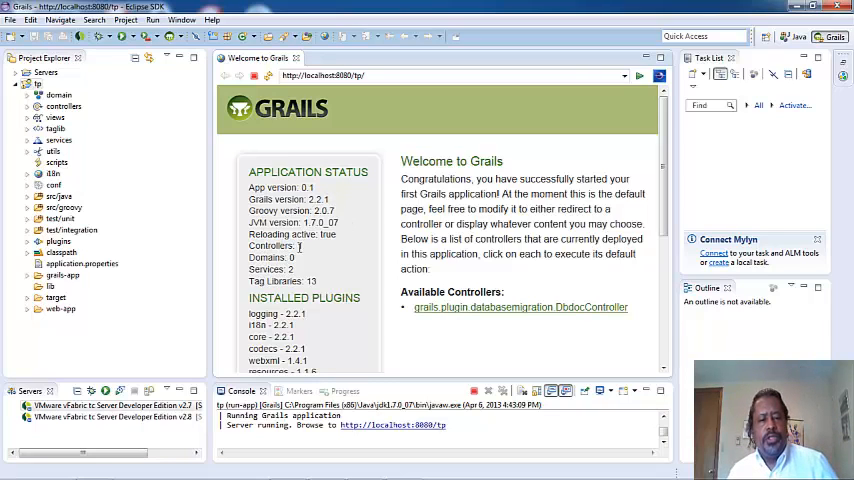
{"action": "mouse_move", "coordinate": [670, 330]}
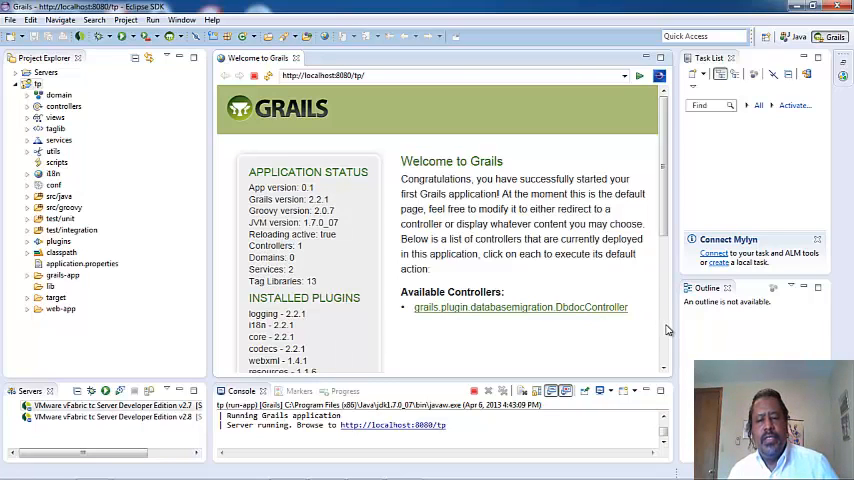
{"action": "scroll", "scroll_direction": "down", "scroll_amount": 3}
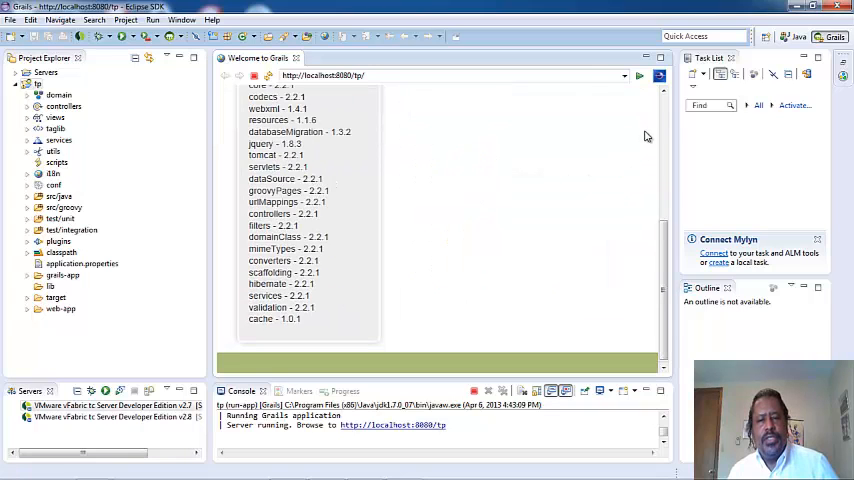
{"action": "scroll", "scroll_direction": "up", "scroll_amount": 3}
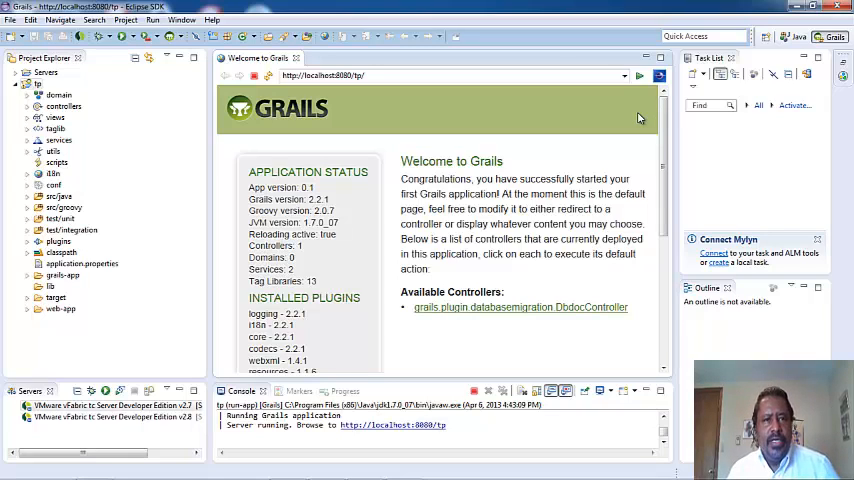
{"action": "mouse_move", "coordinate": [600, 113]}
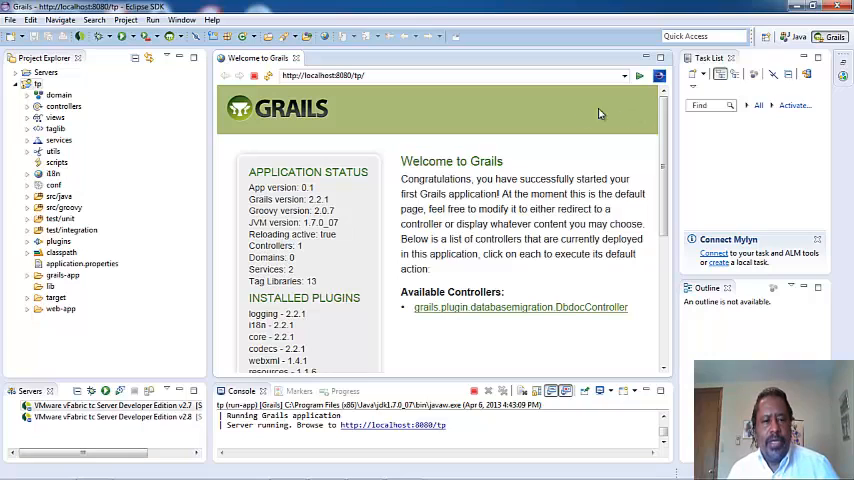